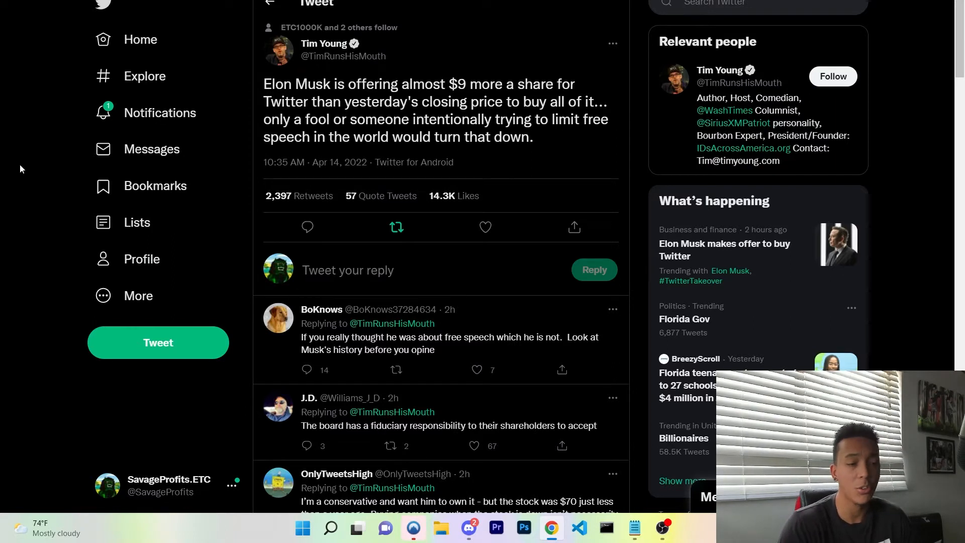
- Deselect the highlighted Exhibit B offer letter text in the EDGAR filing
click(397, 227)
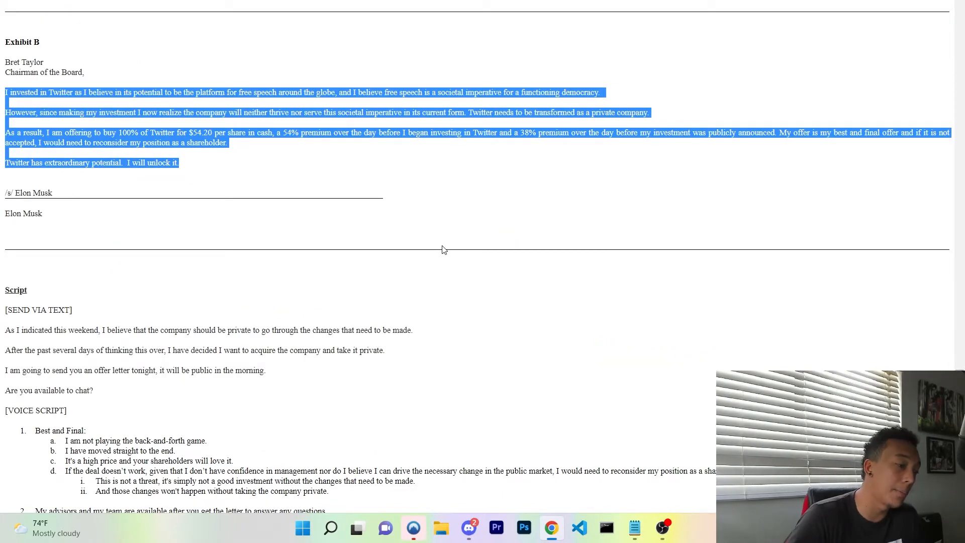
mouse_move(431, 249)
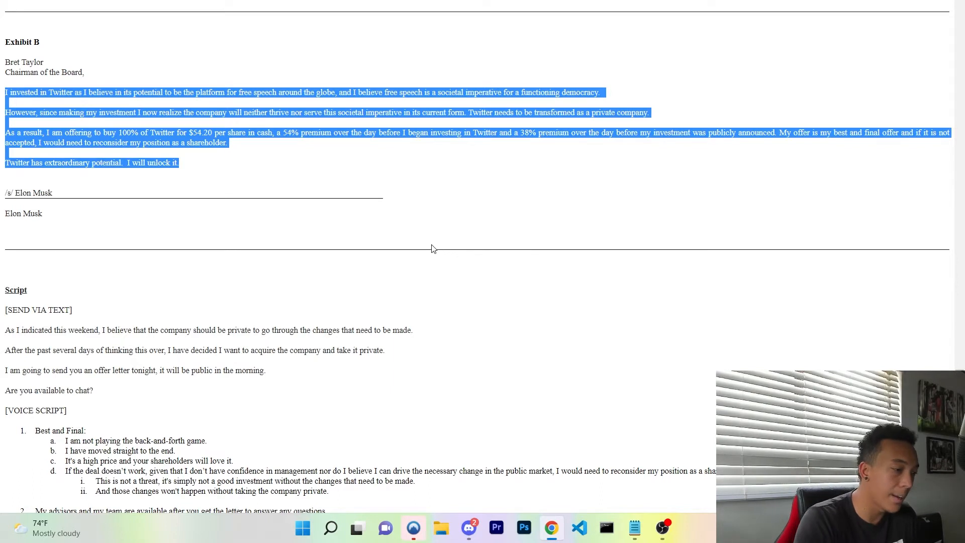
click(331, 236)
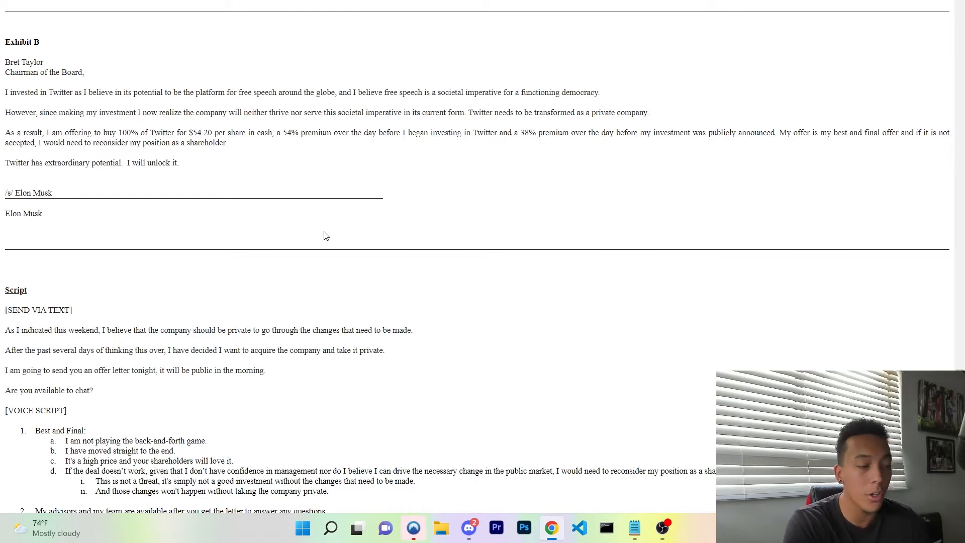
mouse_move(327, 235)
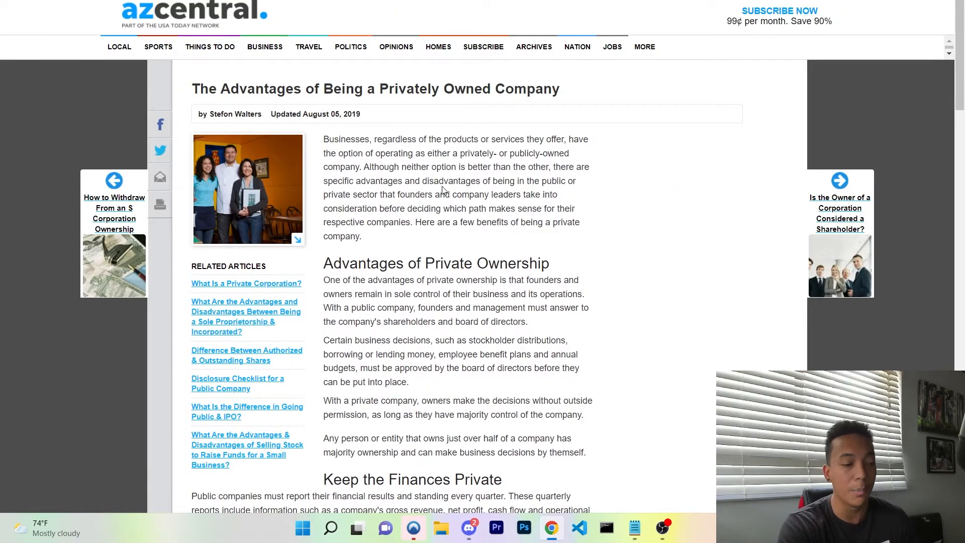
- Highlight 'how a public company is governed' under Fewer Governing Rules, then keep reading
scroll(down, 3)
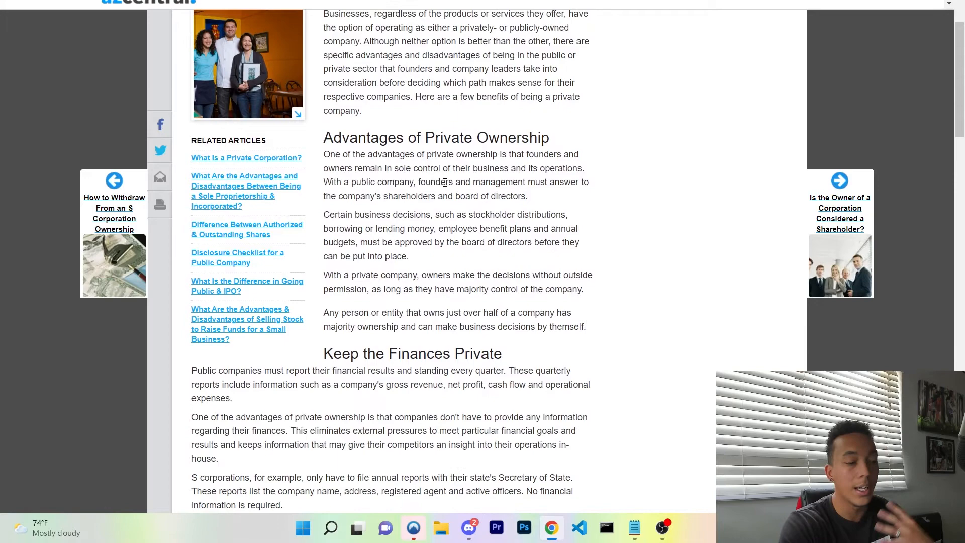
scroll(down, 3)
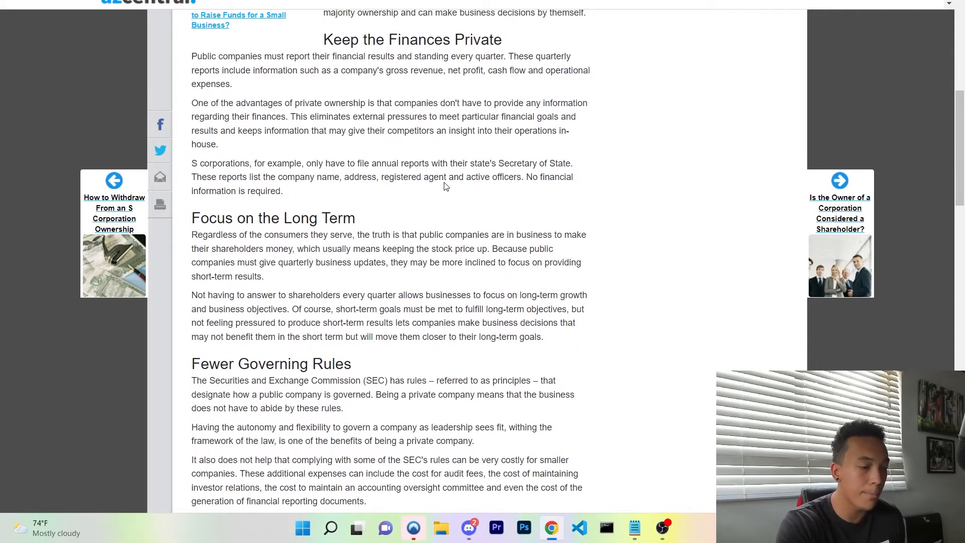
scroll(down, 3)
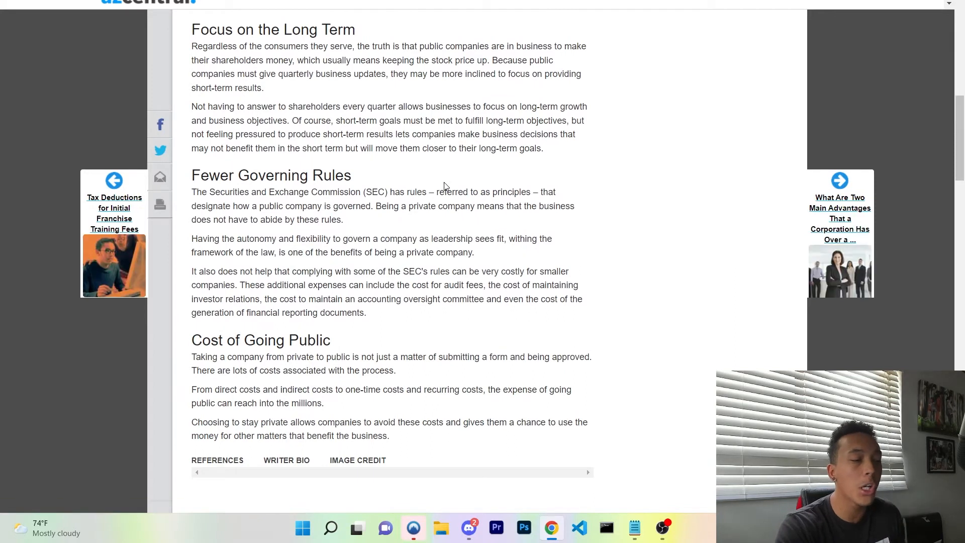
drag(230, 192, 339, 191)
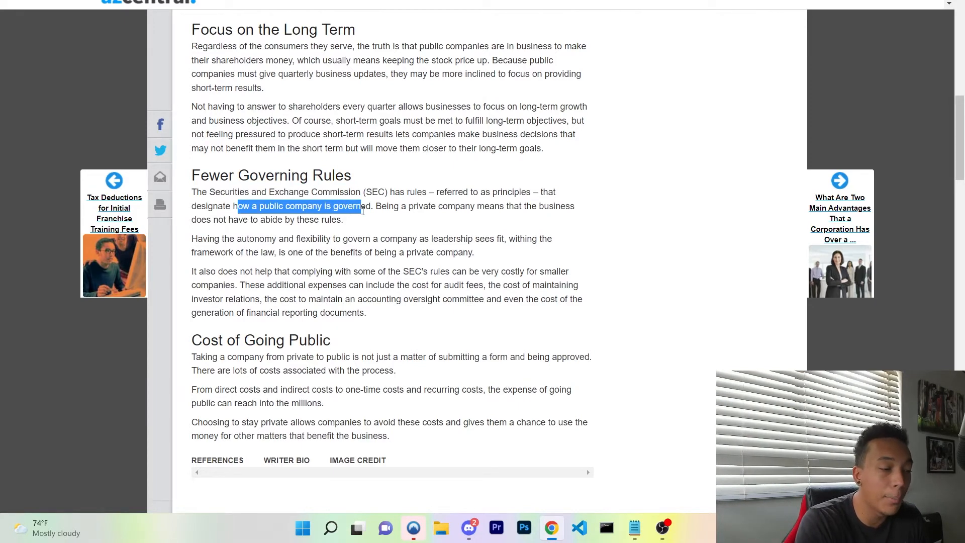
scroll(down, 3)
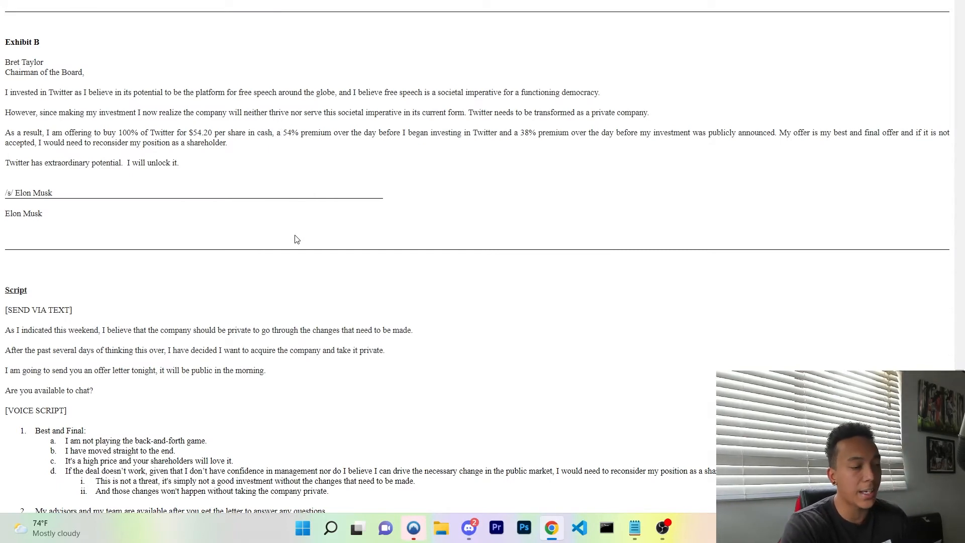
- Highlight script lines on needing privacy for changes and deciding after several days' thought
drag(237, 330, 370, 350)
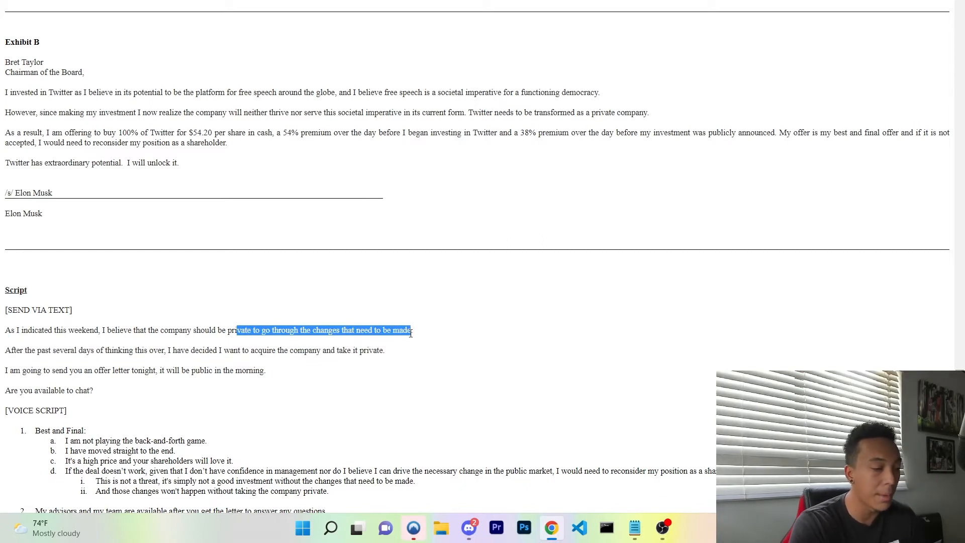
drag(63, 351, 161, 351)
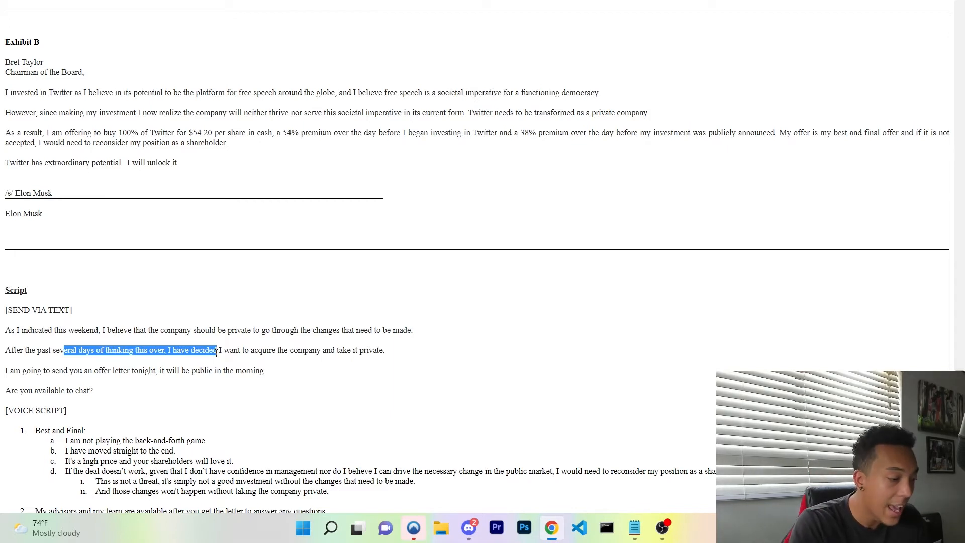
scroll(down, 3)
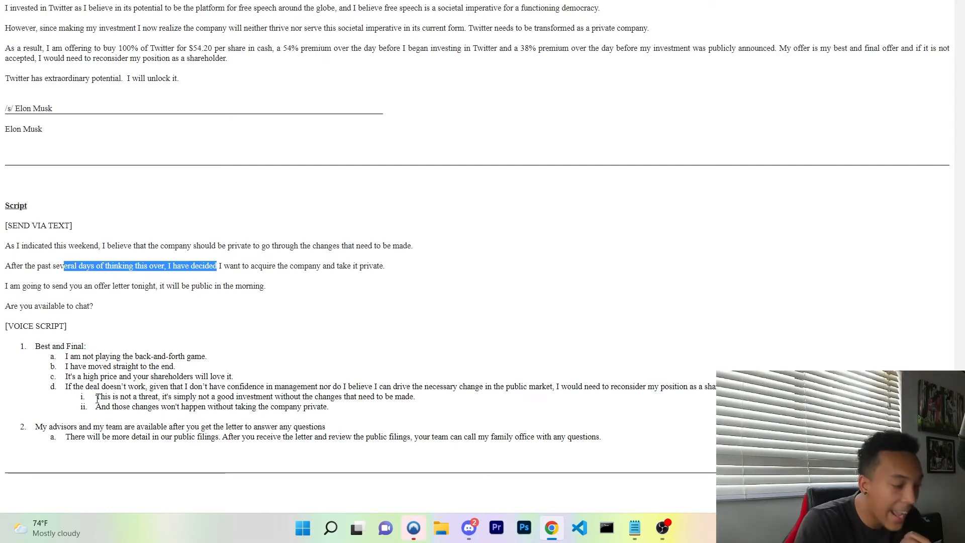
drag(95, 397, 230, 397)
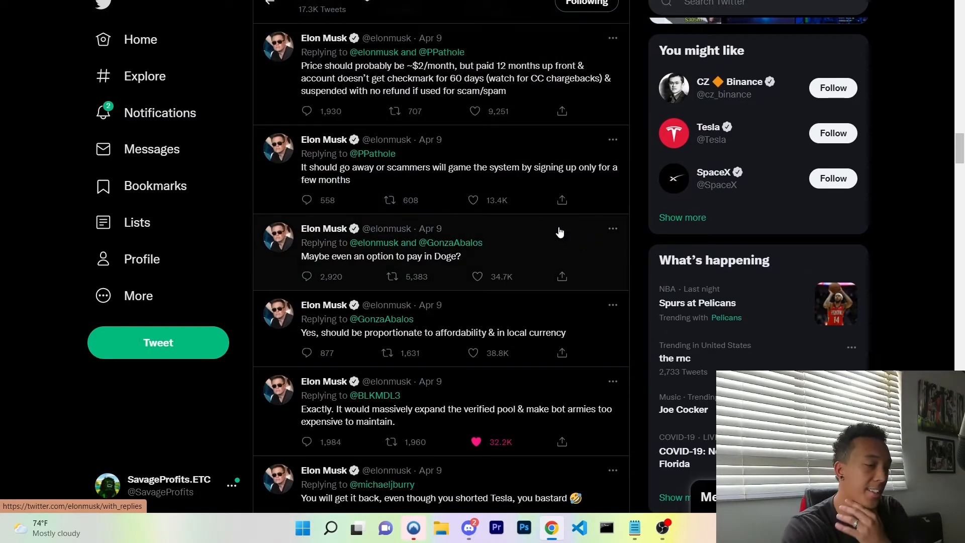
- Scroll Musk's replies feed and open the thread on users' meltdown over his offer
scroll(down, 3)
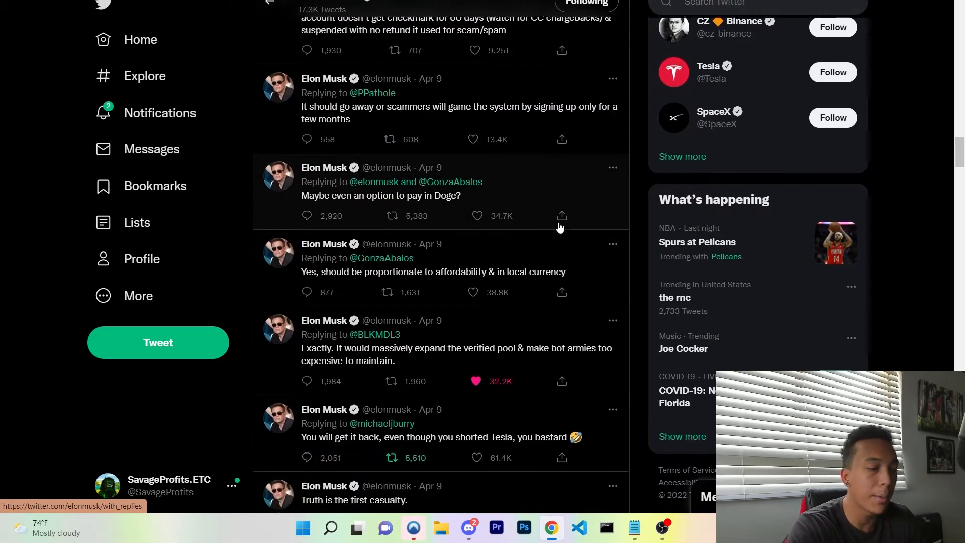
scroll(down, 3)
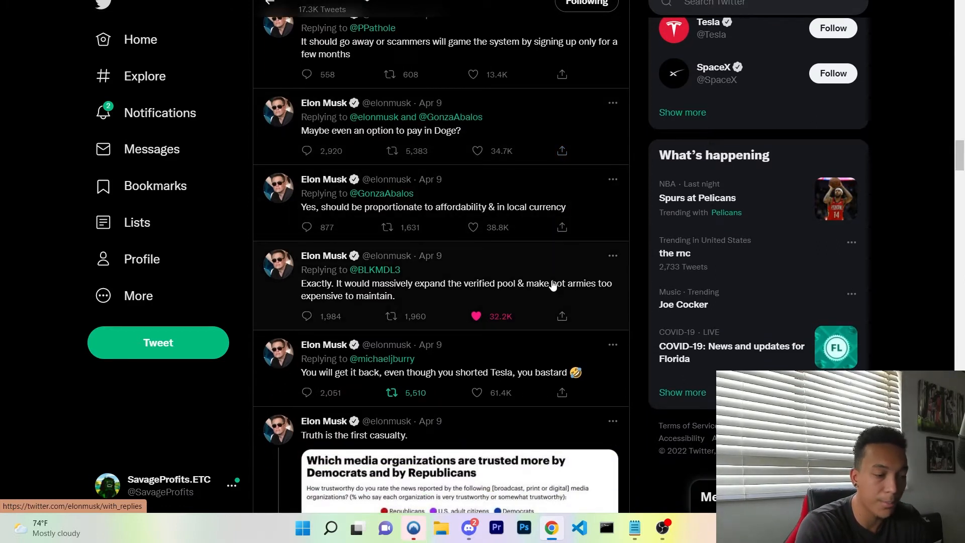
mouse_move(551, 278)
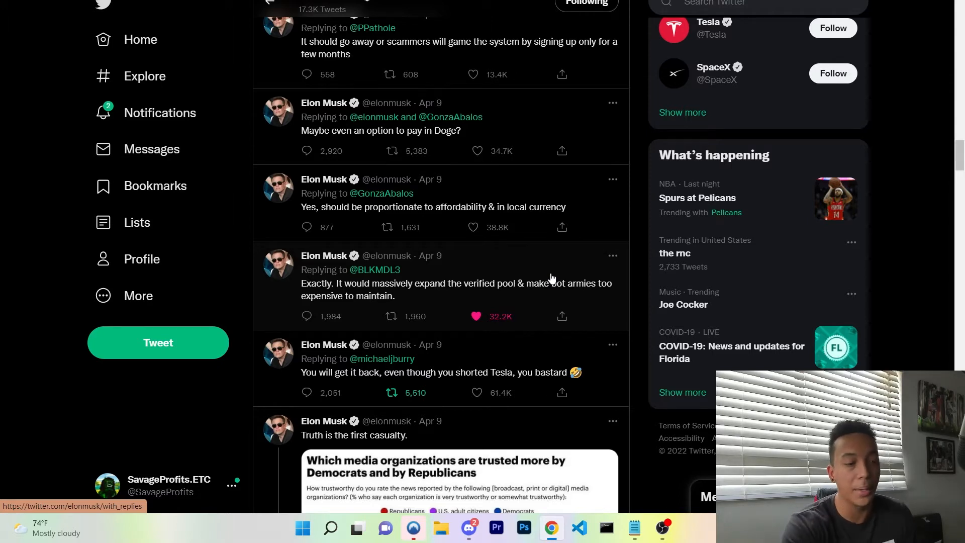
scroll(down, 3)
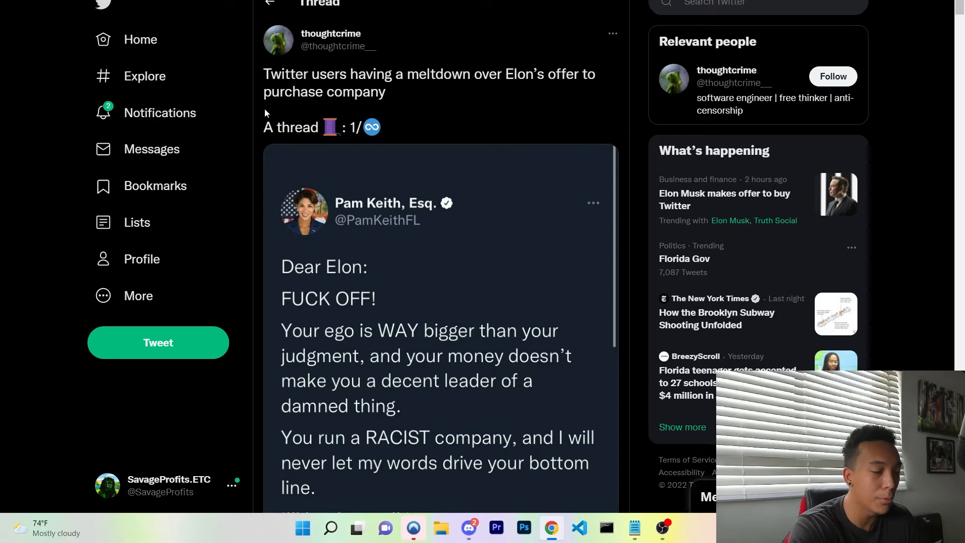
- Scroll the reactions thread and open the BrooklynDad_Defiant tax tweet image full-size
scroll(down, 3)
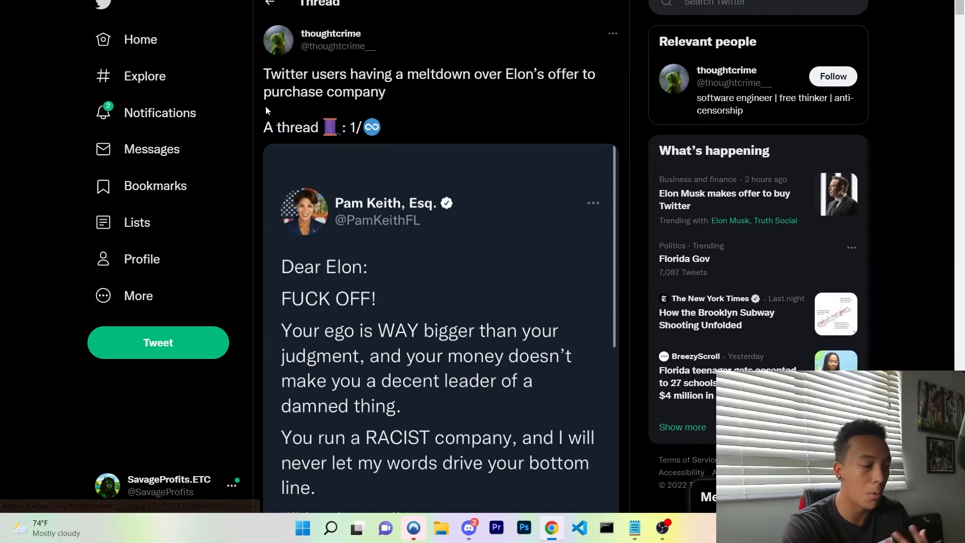
scroll(down, 3)
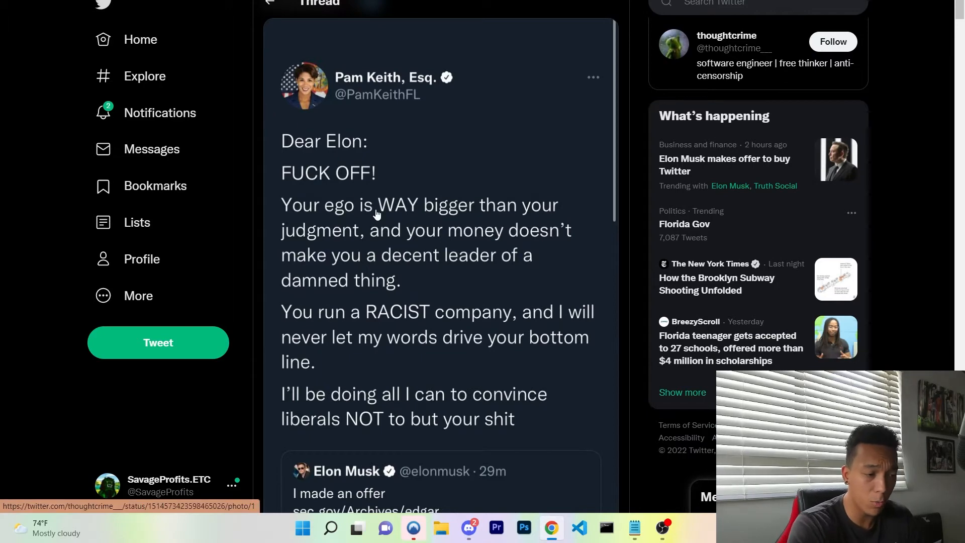
mouse_move(422, 318)
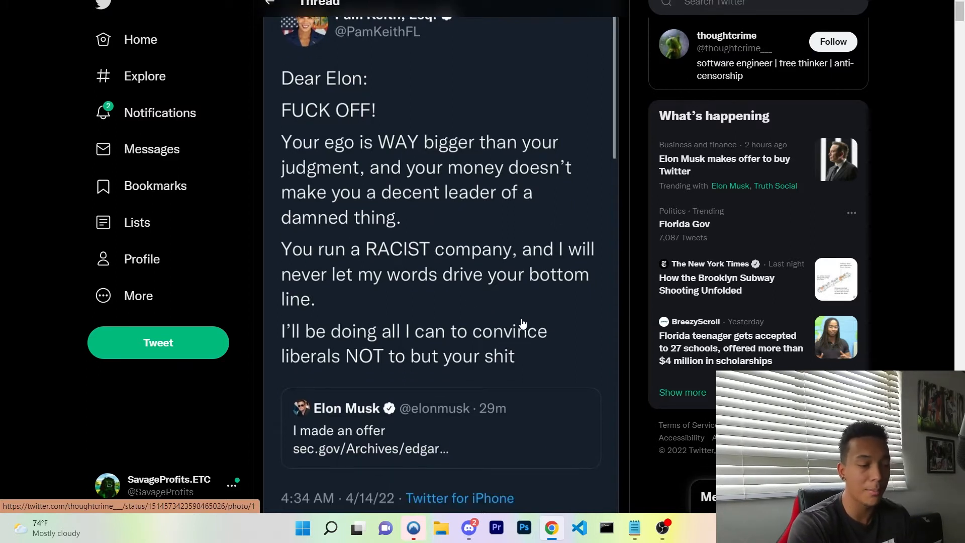
mouse_move(563, 308)
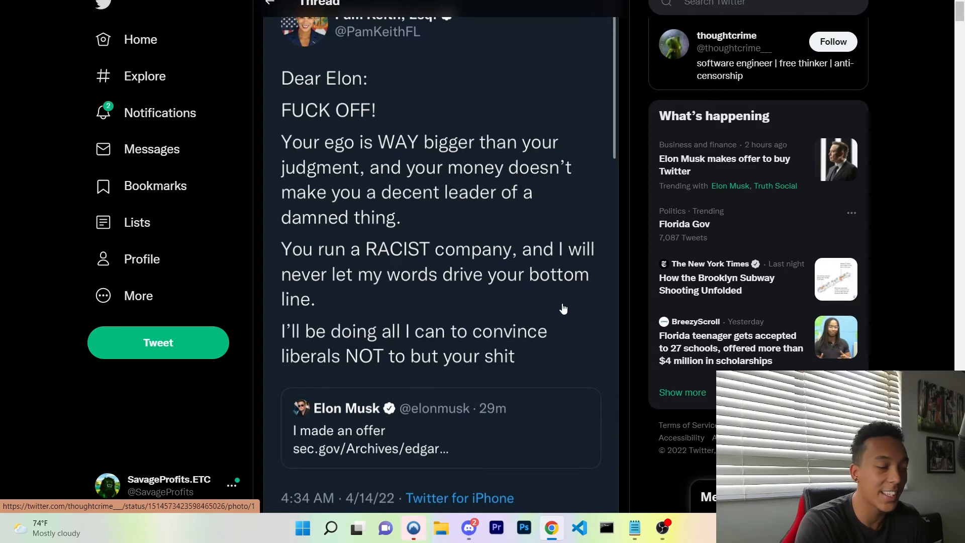
scroll(down, 3)
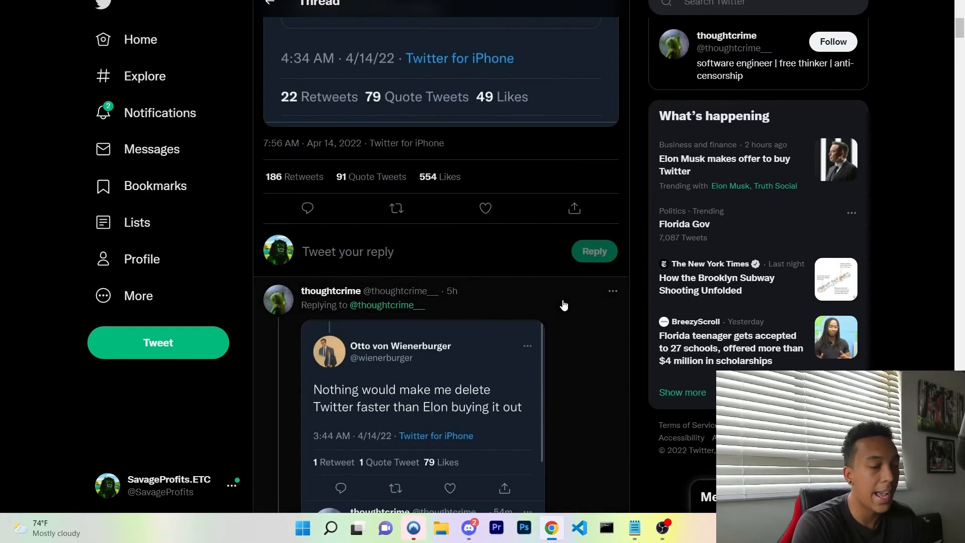
scroll(down, 3)
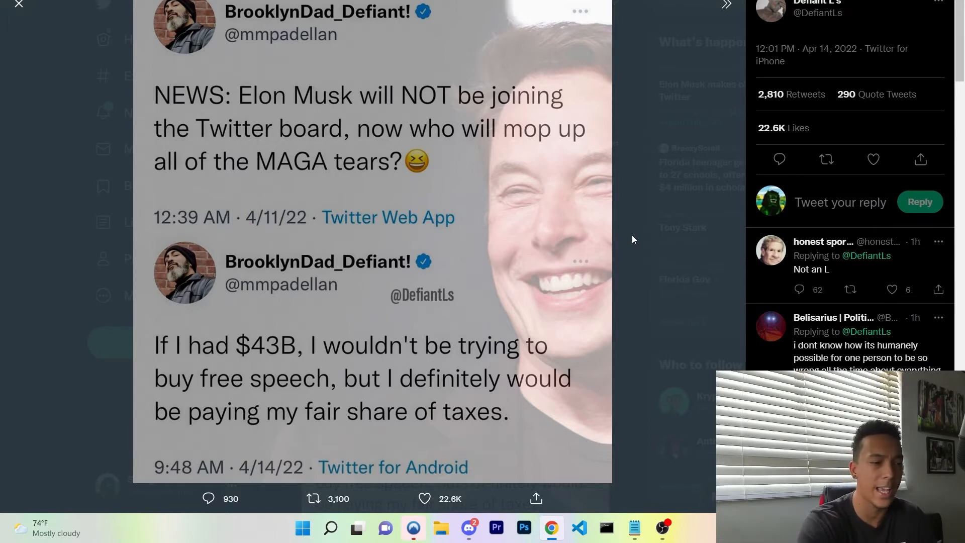
mouse_move(576, 7)
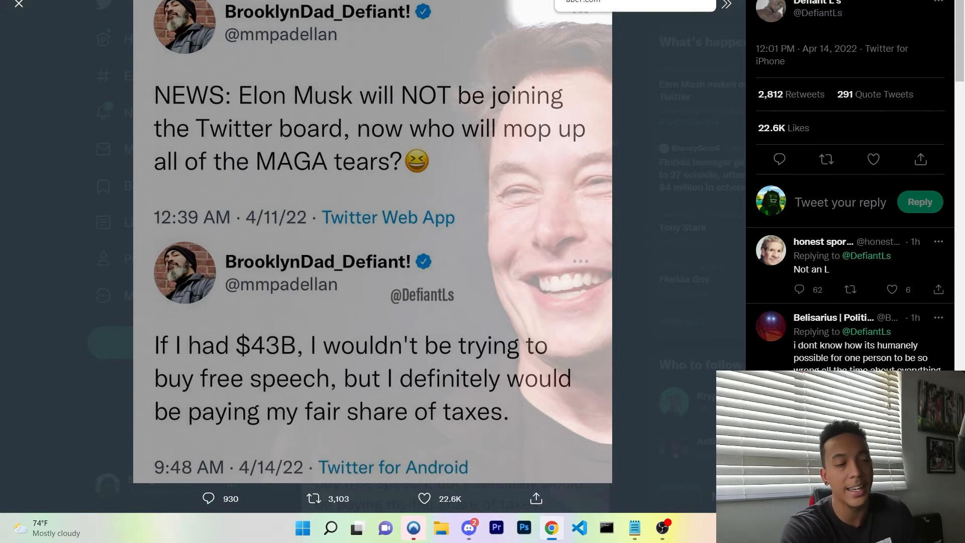
click(19, 5)
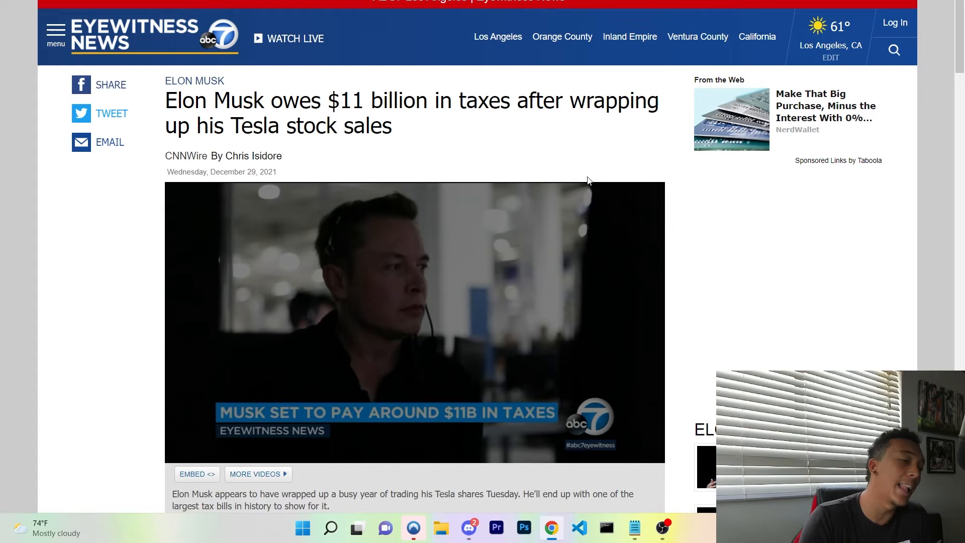
mouse_move(582, 136)
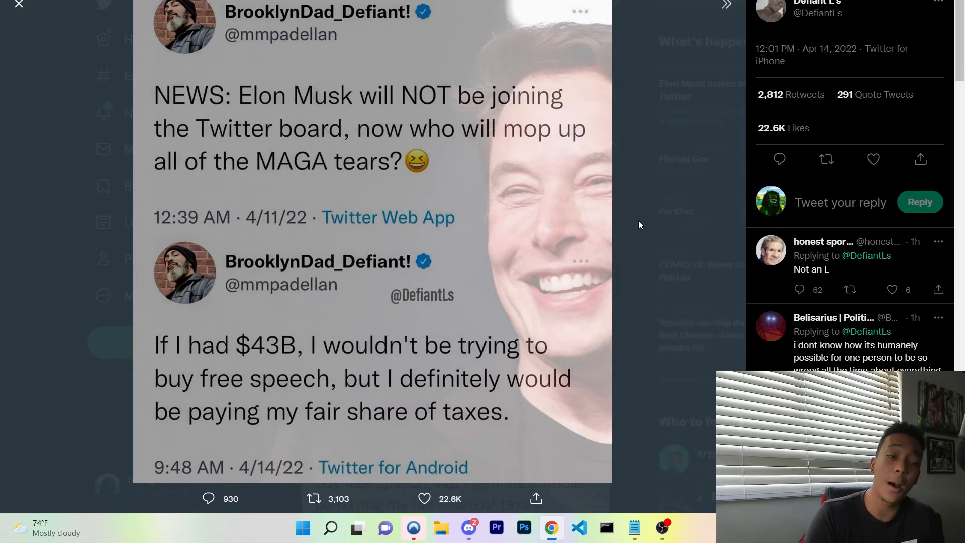
click(18, 5)
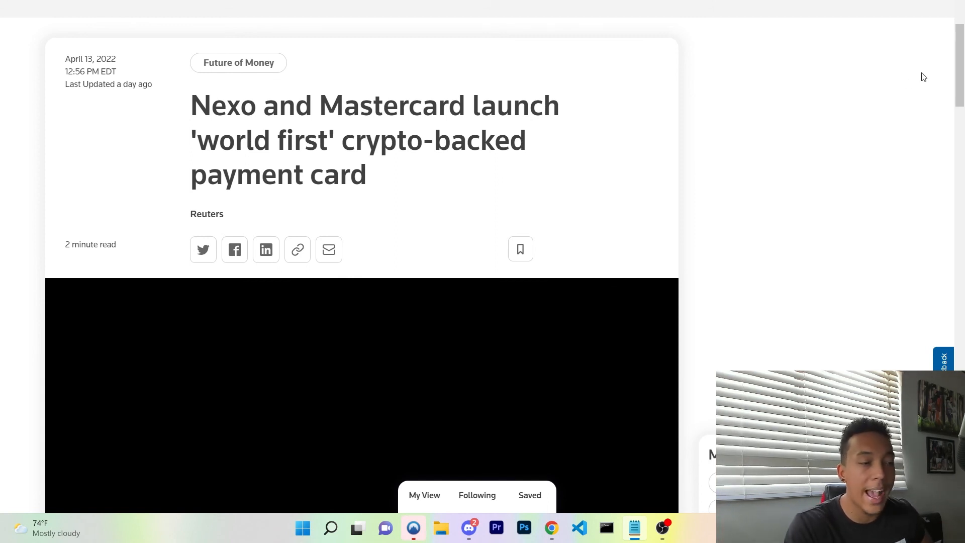
mouse_move(686, 116)
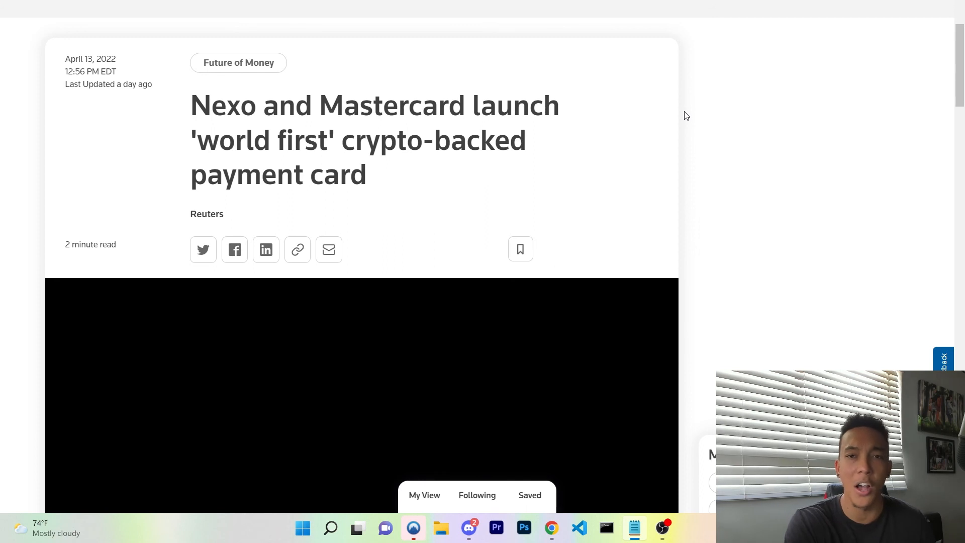